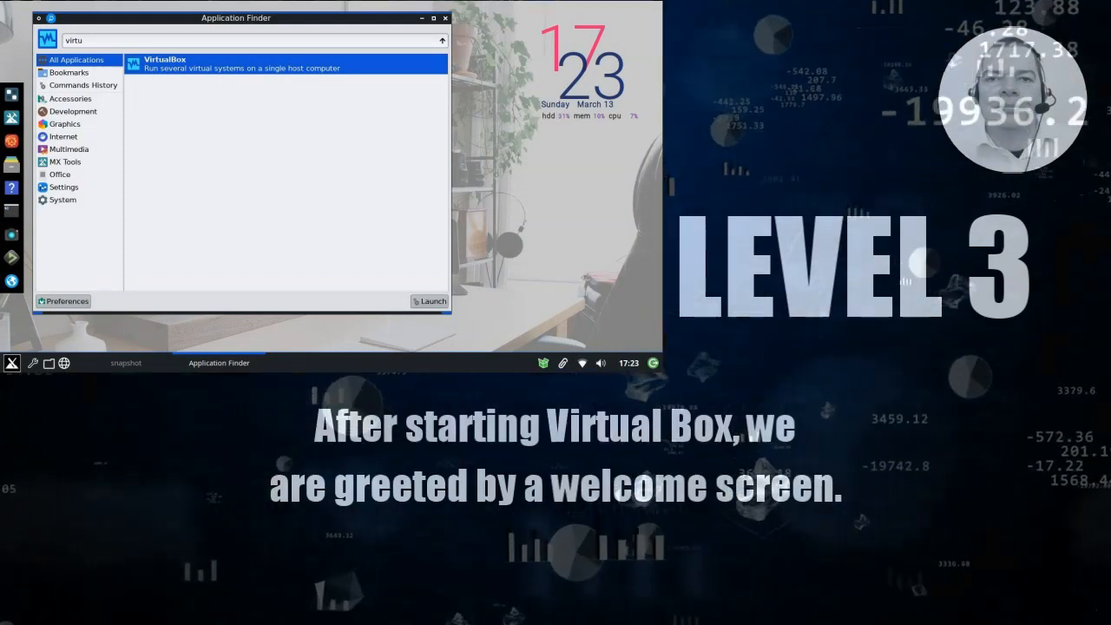
Launch VirtualBox from the Application Finder results to reach the Manager welcome screen.
click(430, 302)
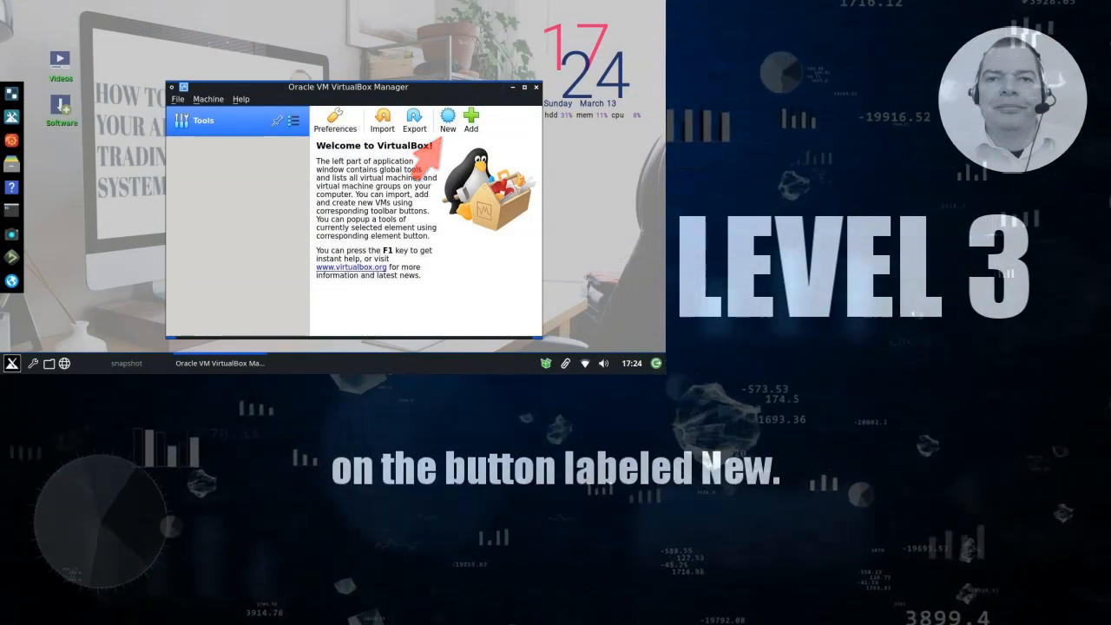
Start a new machine named mx3, type Linux, version Debian (64-bit), and continue.
click(448, 122)
text(mx1)
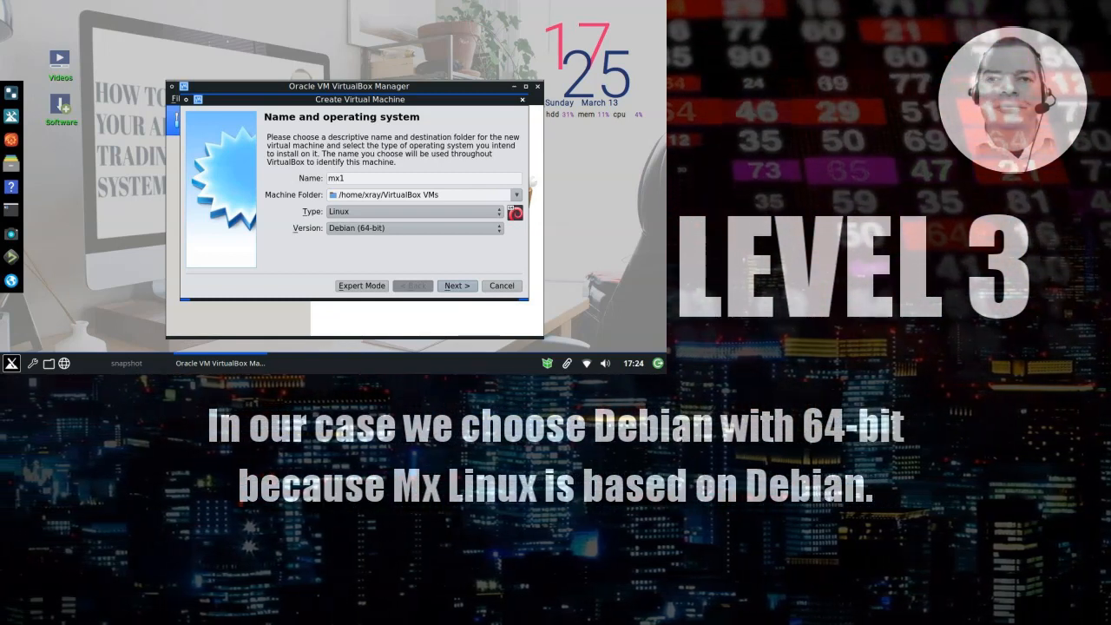
click(457, 285)
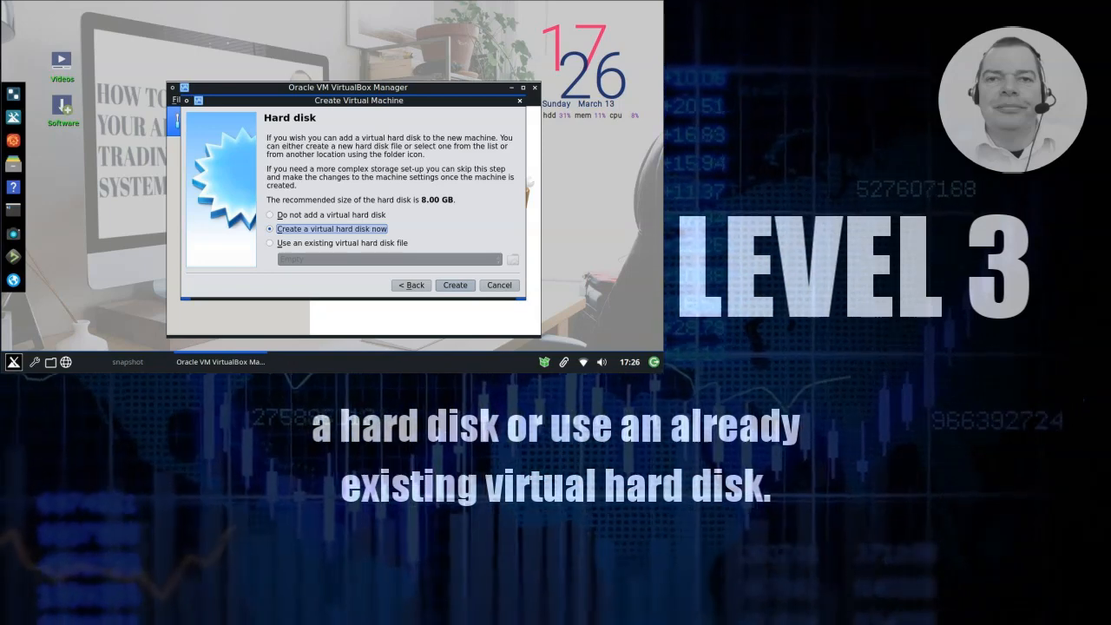
Choose 'Create a virtual hard disk now' and proceed to the disk file type choice, VDI selected.
click(455, 284)
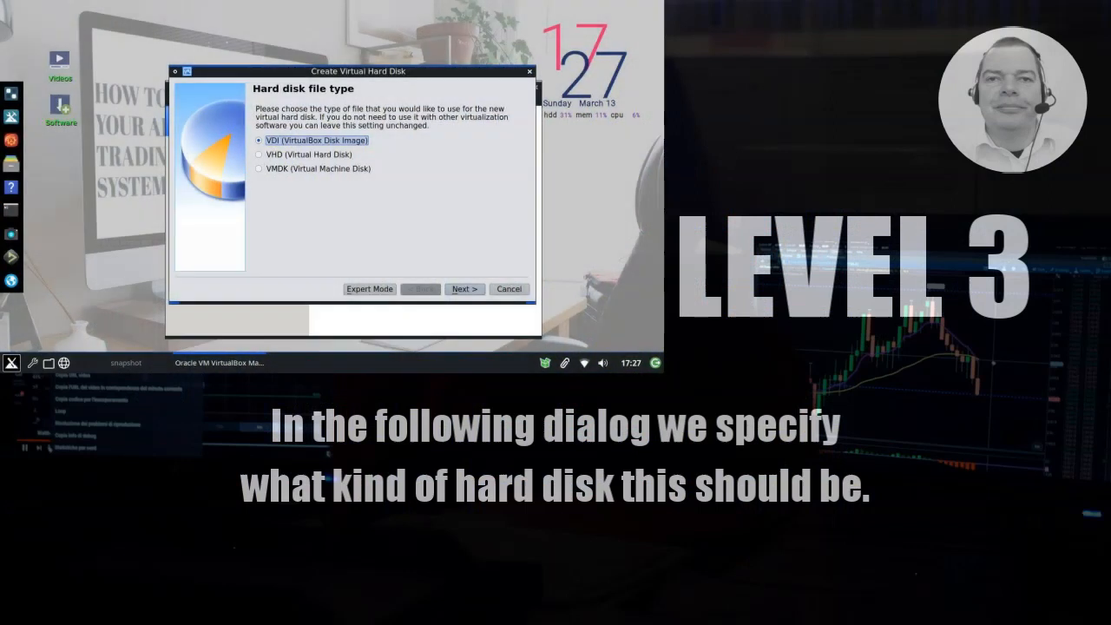